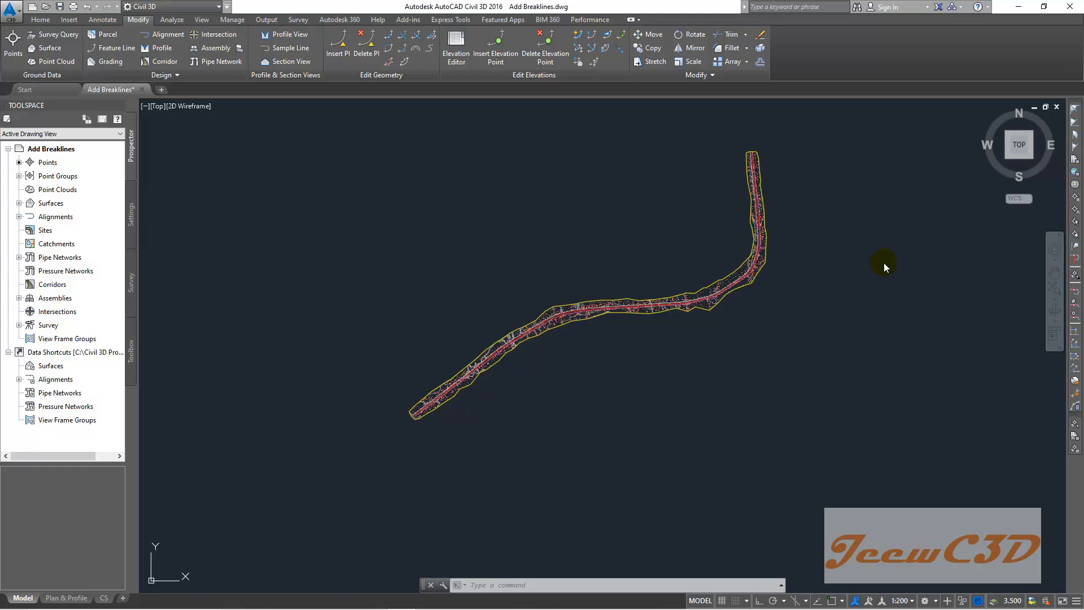
mouse_move(526, 238)
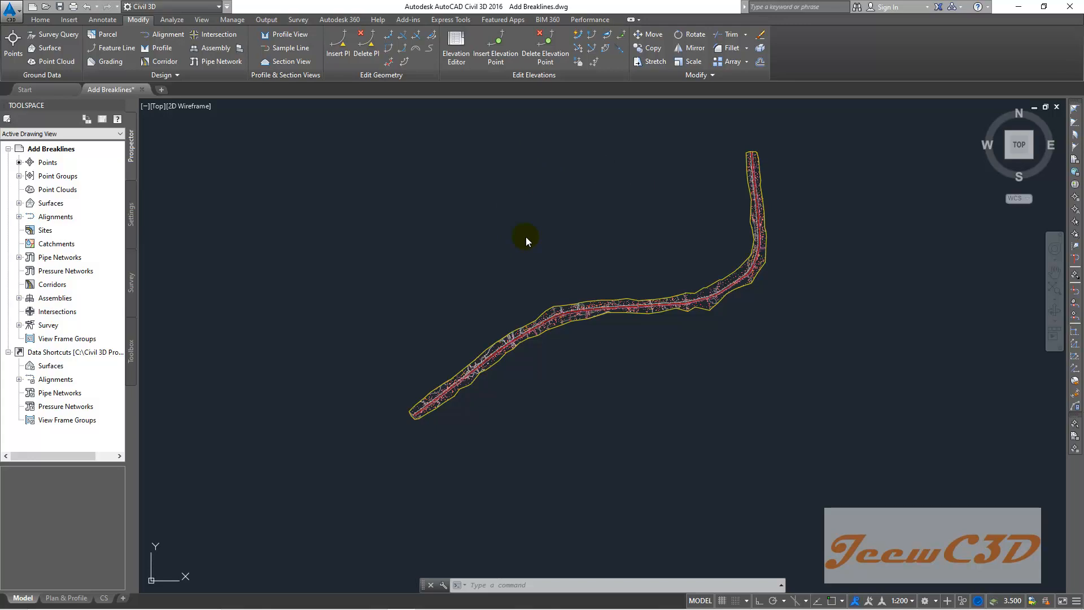
mouse_move(591, 231)
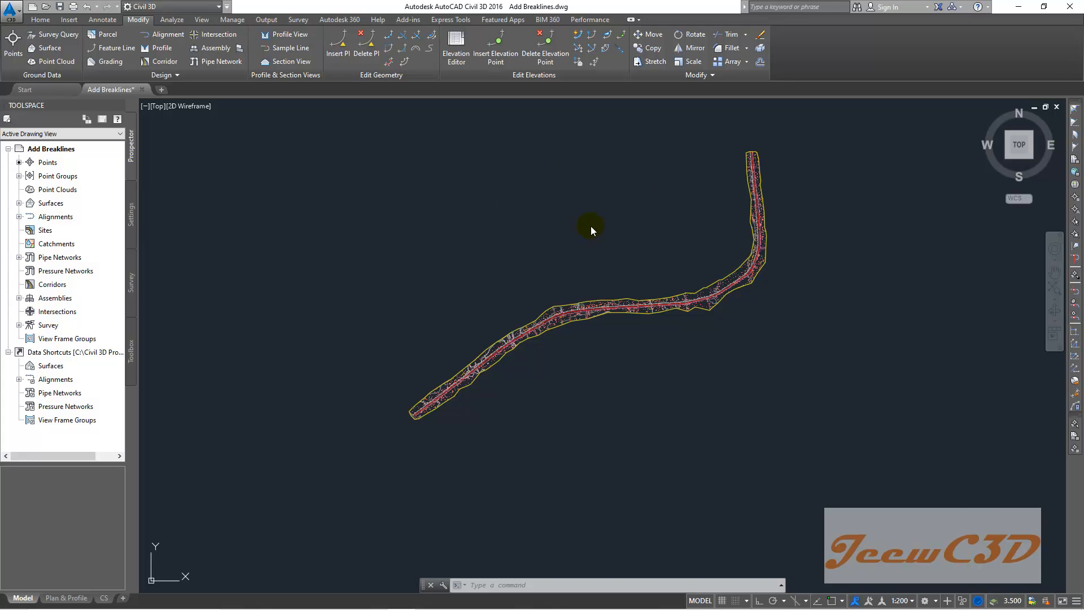
mouse_move(547, 245)
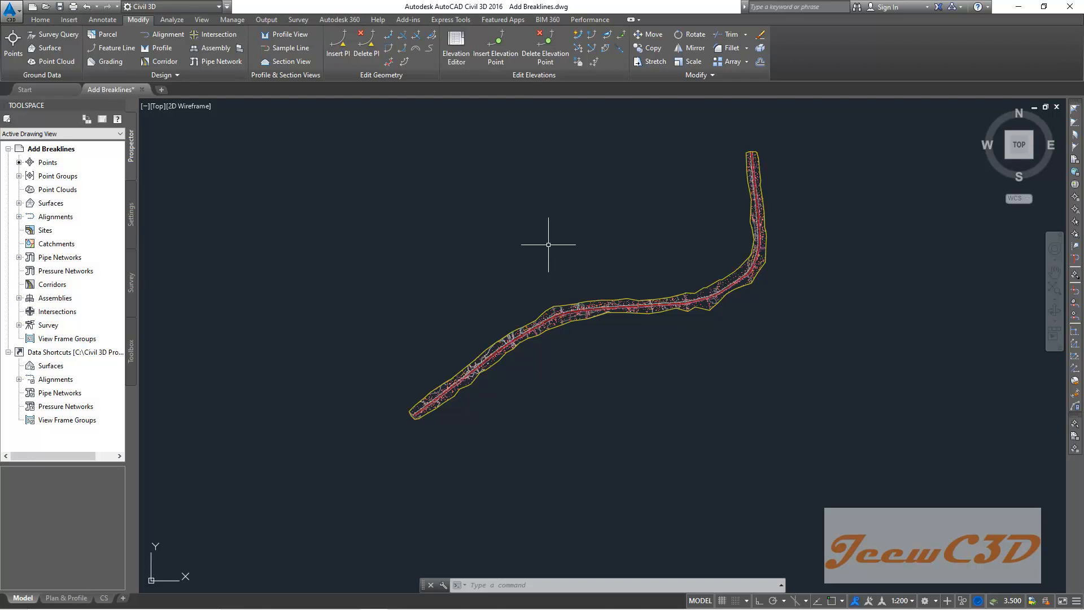
mouse_move(531, 265)
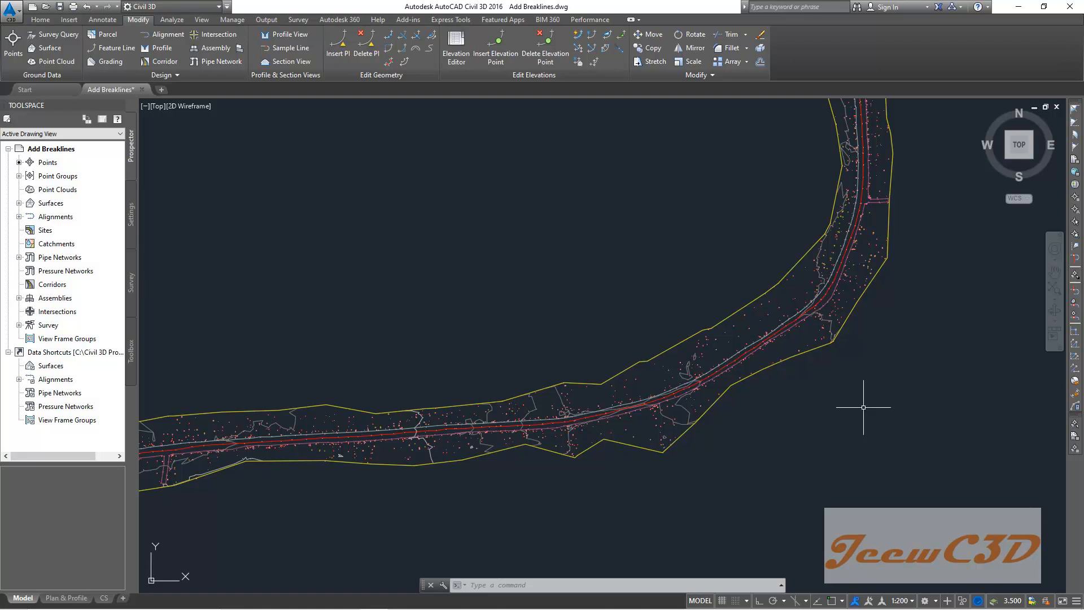
- Expand Surfaces in Prospector and launch Export LandXML for the EG surface
scroll("down", 3)
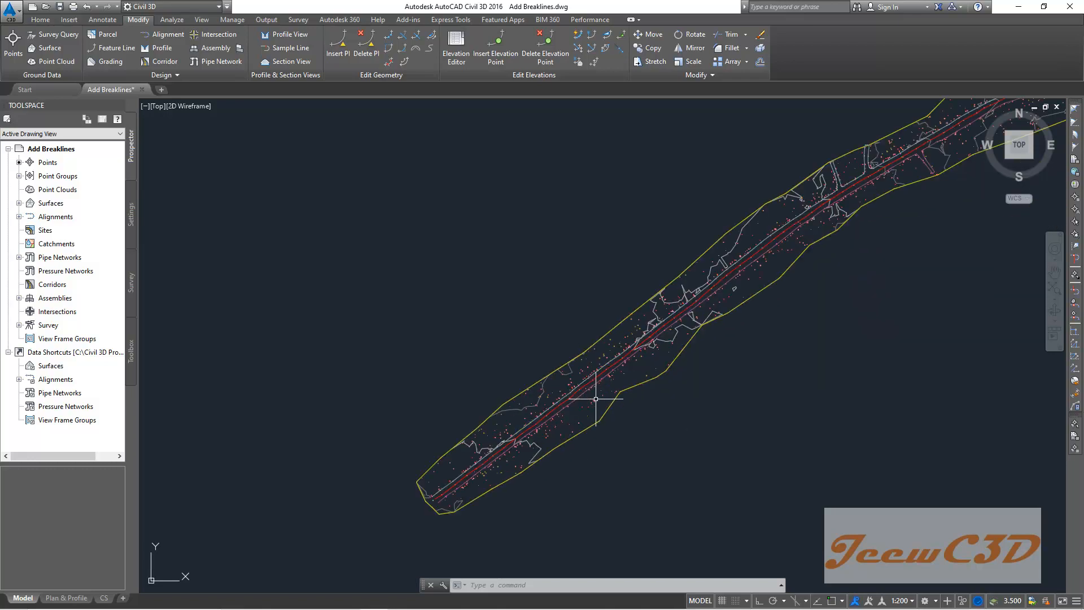
mouse_move(553, 413)
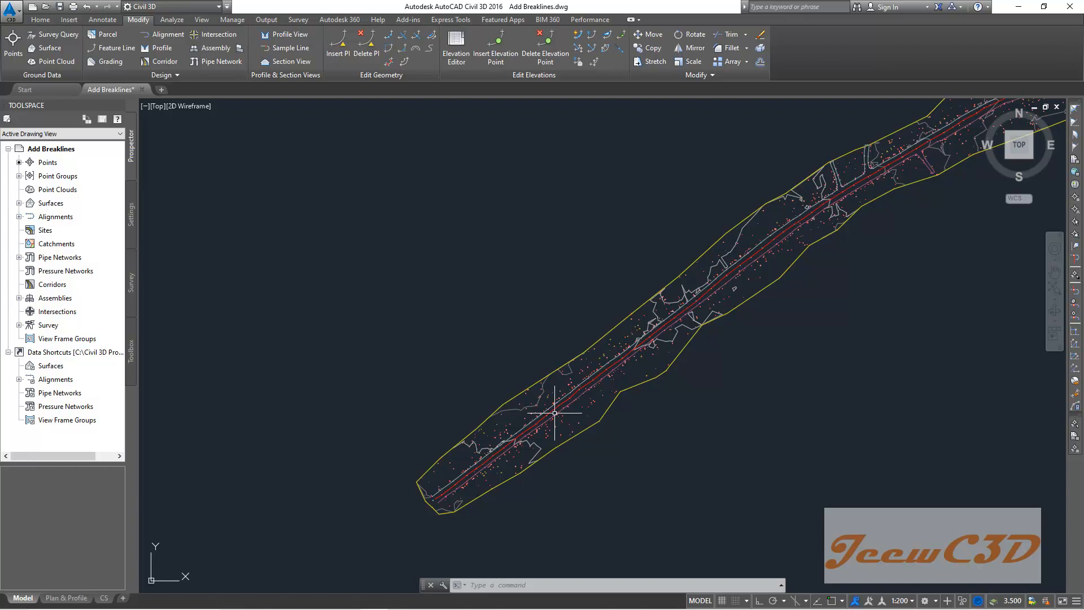
mouse_move(724, 397)
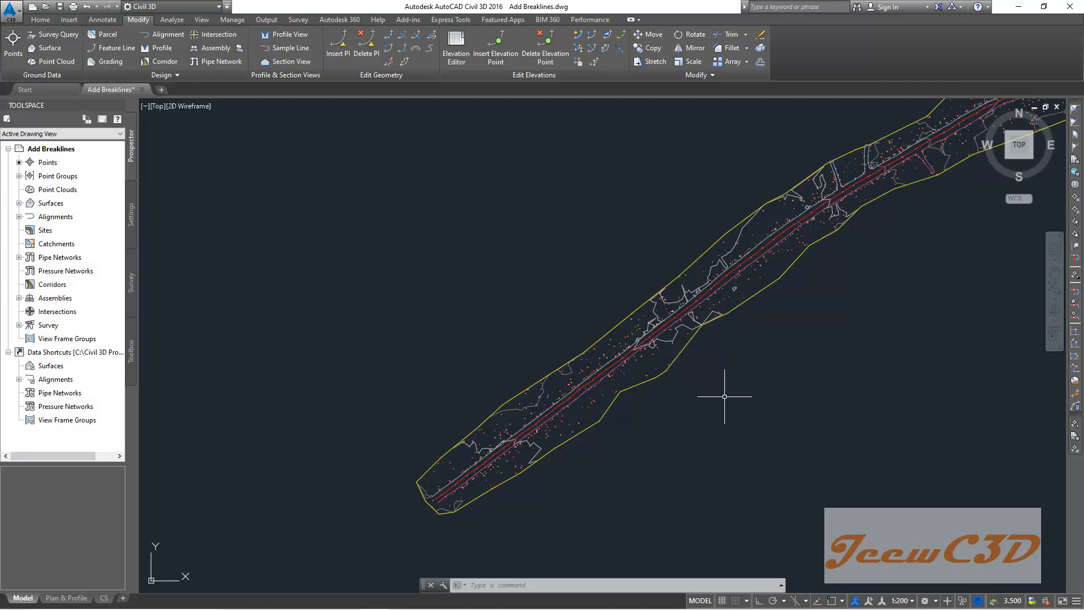
mouse_move(615, 433)
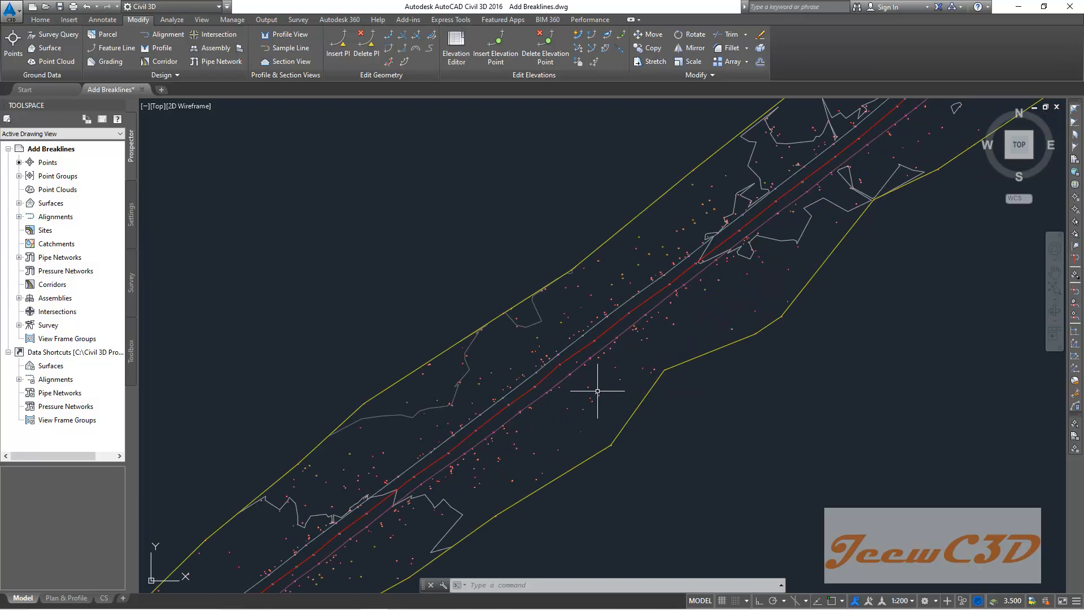
mouse_move(756, 442)
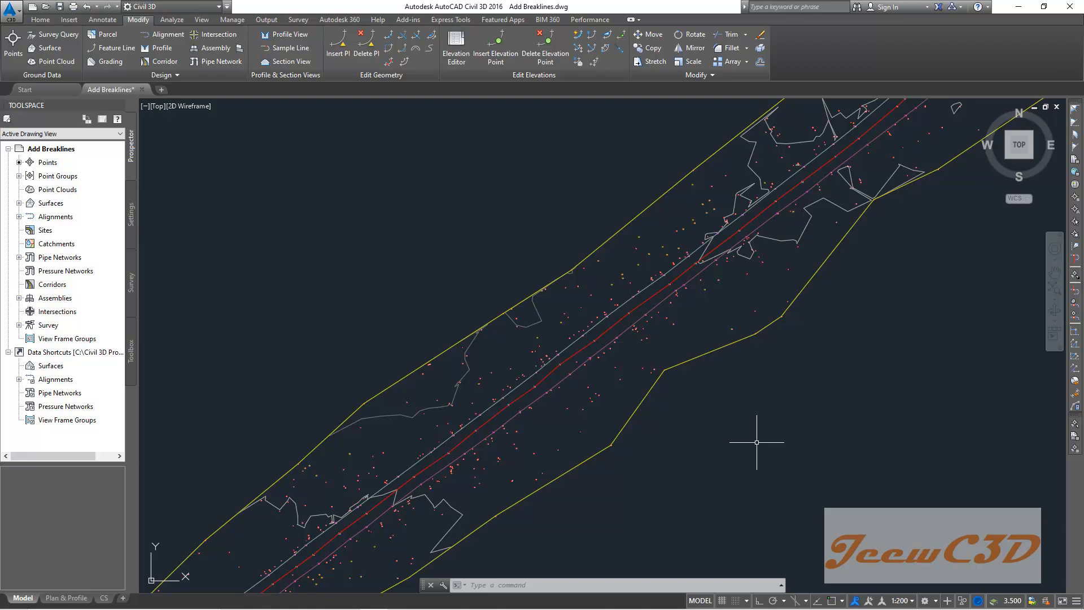
mouse_move(766, 386)
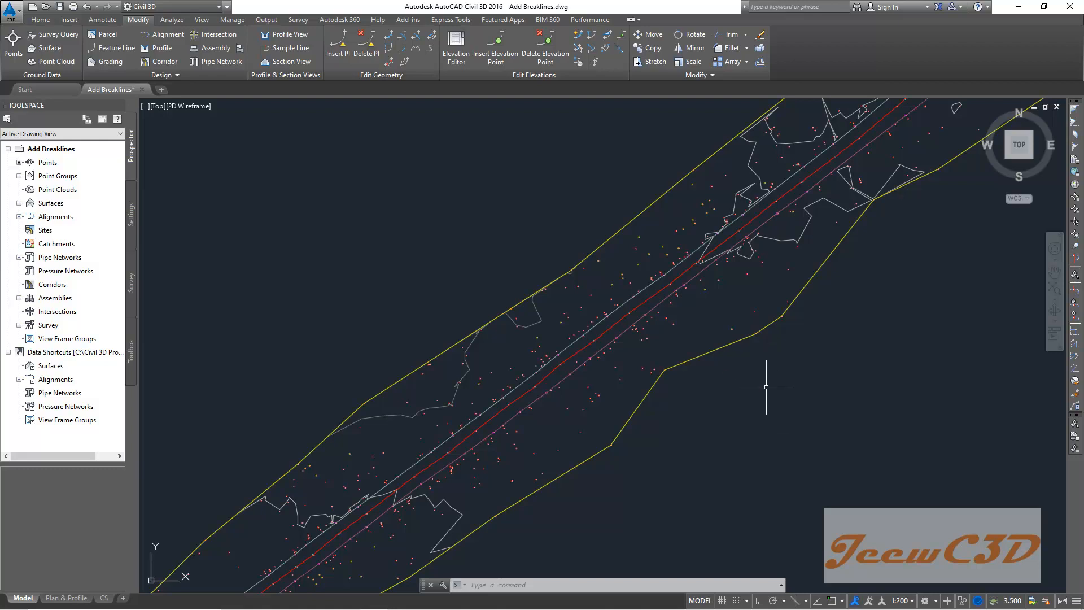
mouse_move(692, 382)
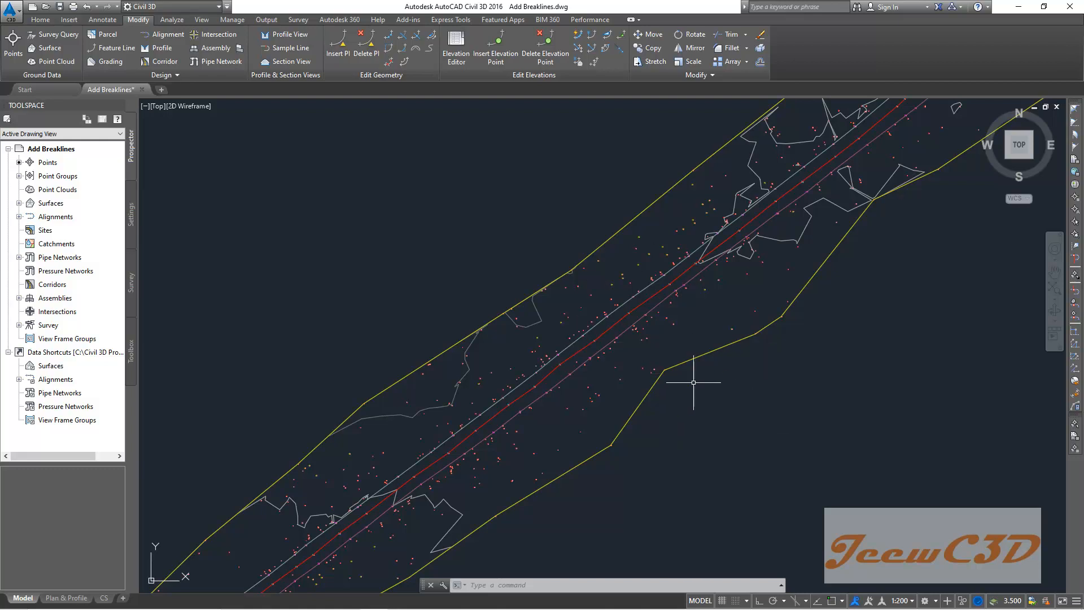
left_click_drag(692, 382, 634, 409)
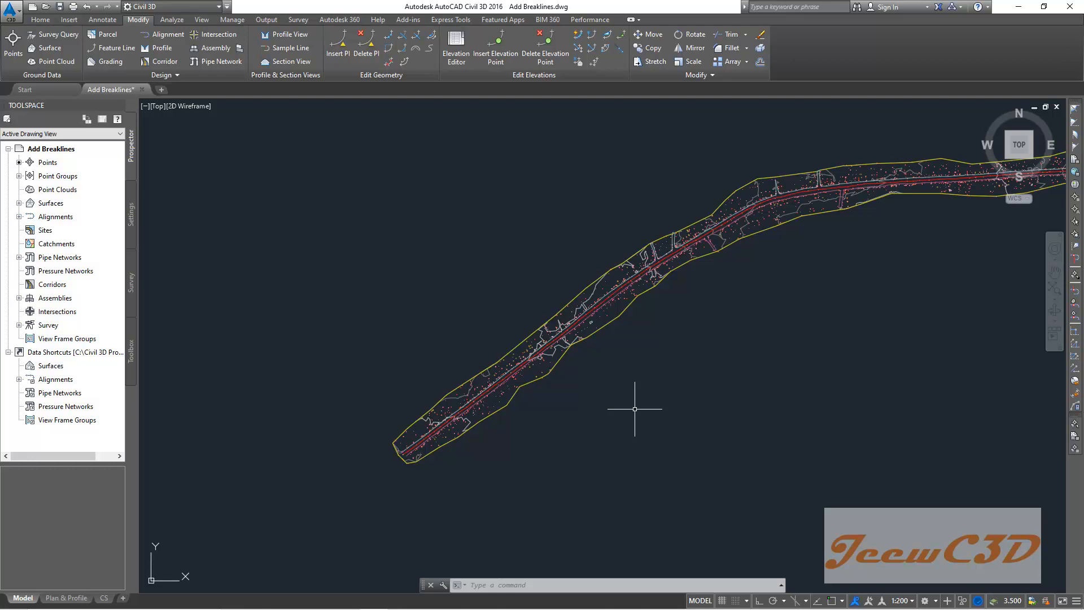
mouse_move(643, 406)
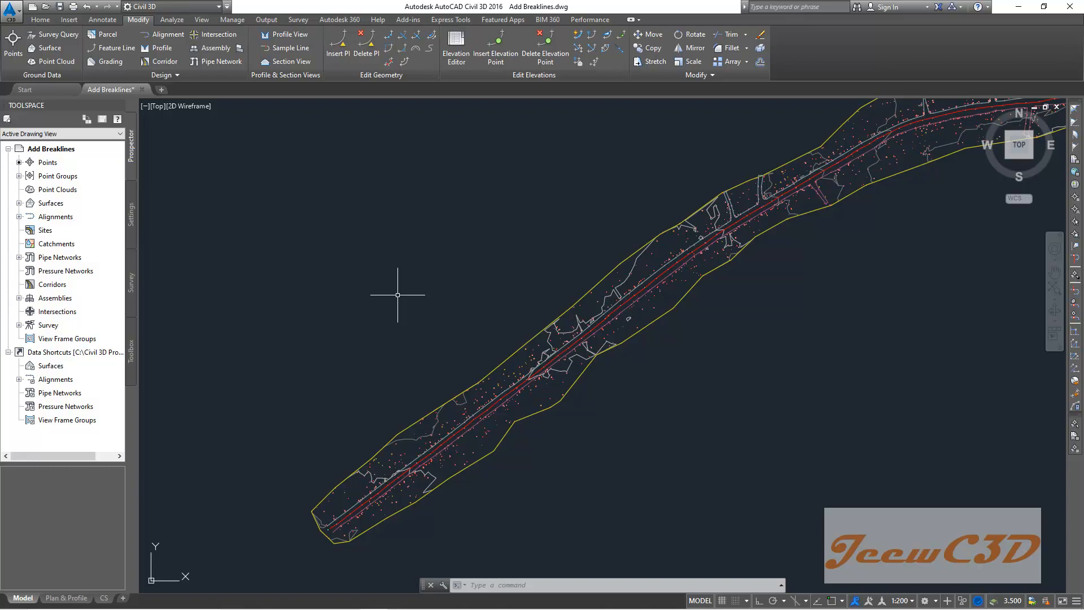
left_click(51, 203)
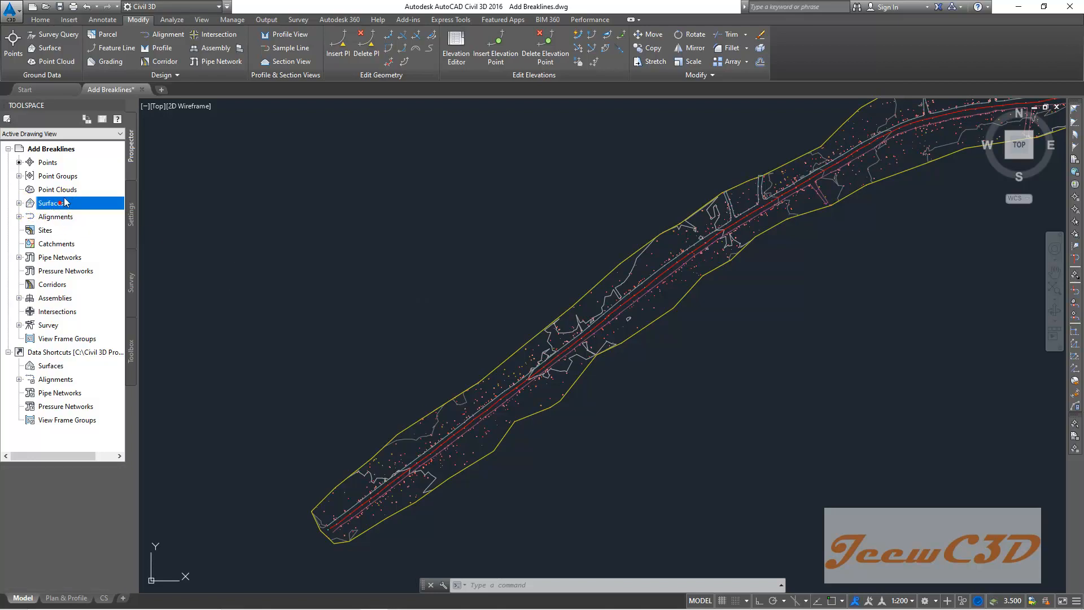
left_click(50, 203)
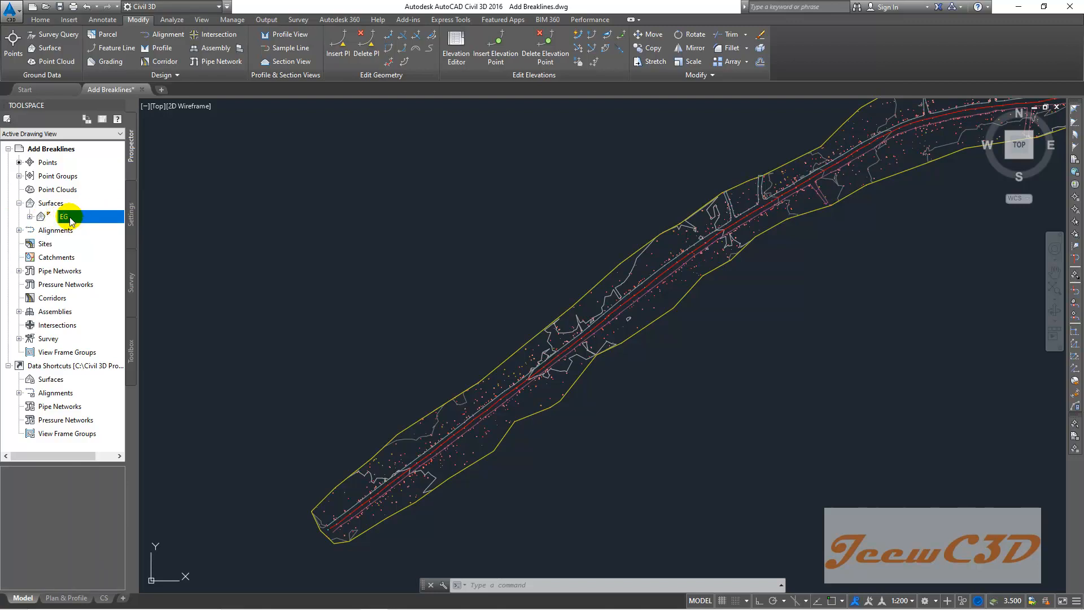
right_click(65, 216)
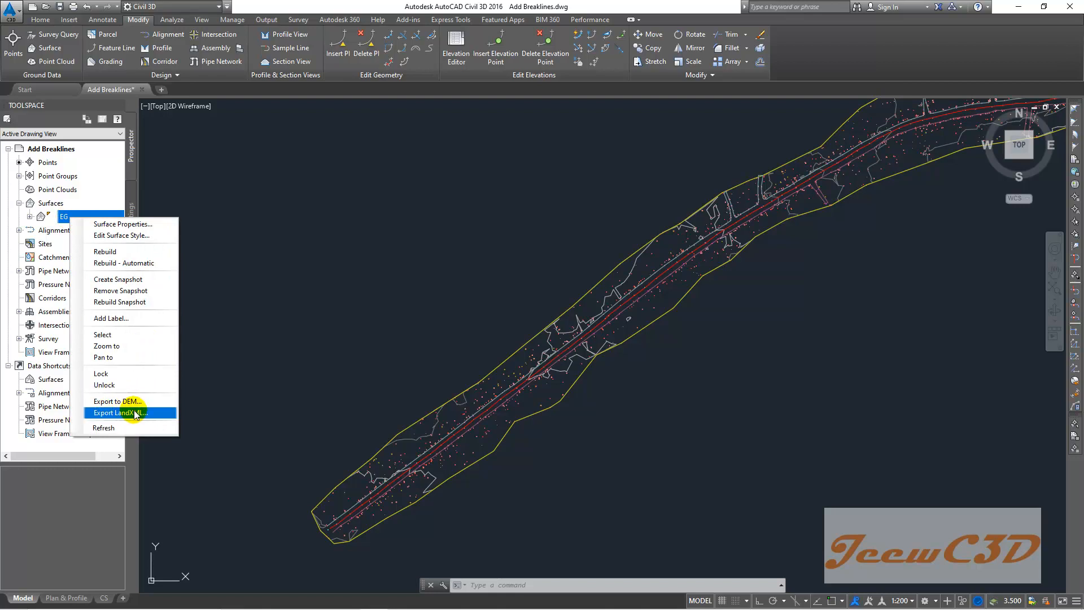
left_click(119, 412)
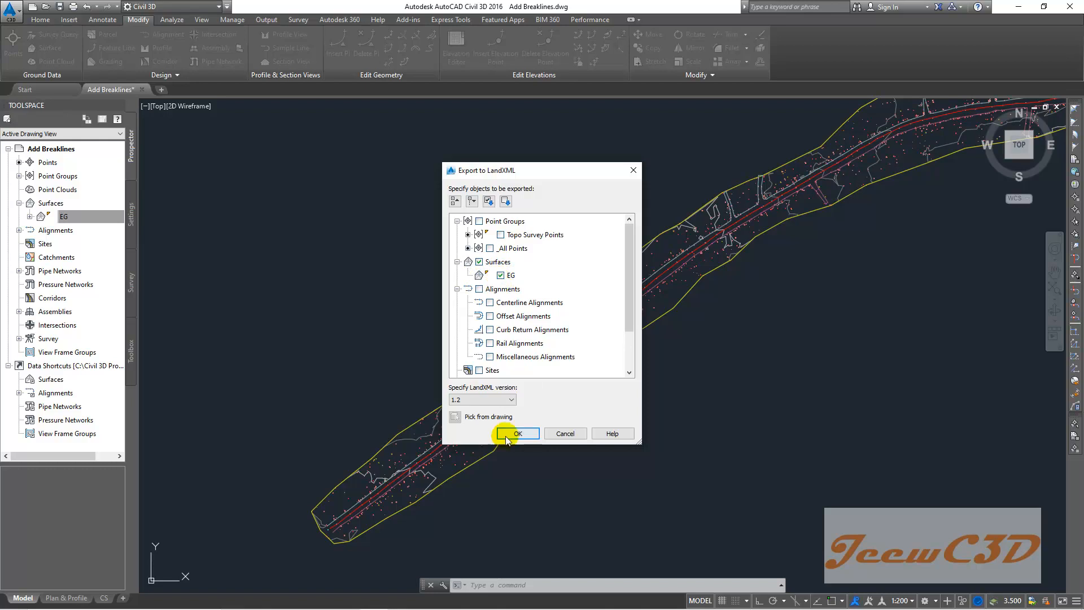
- Confirm the EG export and name the file EG in Desktop's CE 760 Civil 3D folder
left_click(517, 434)
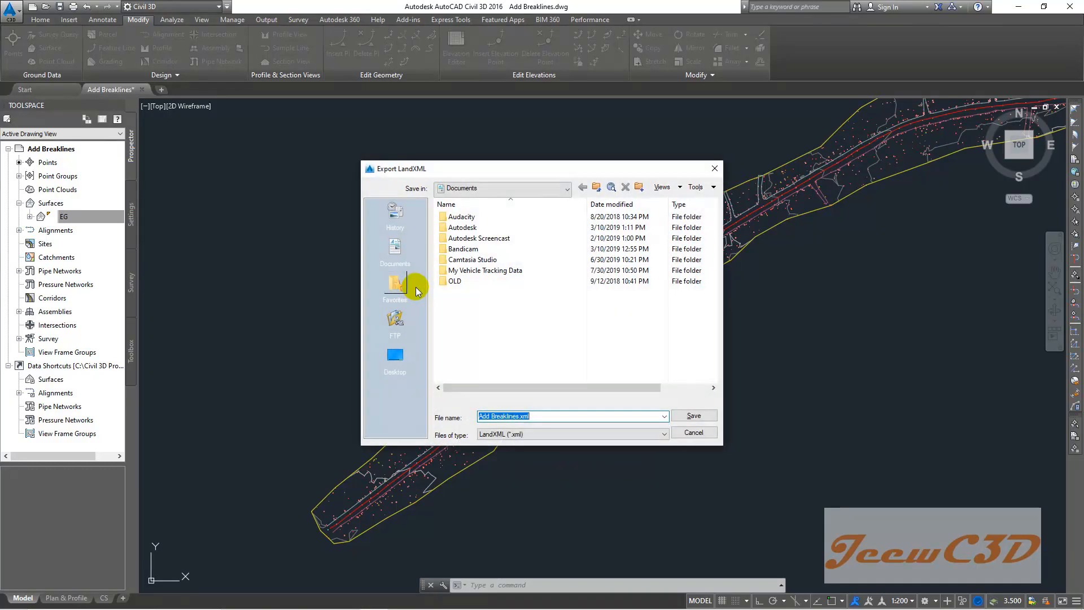
left_click(394, 356)
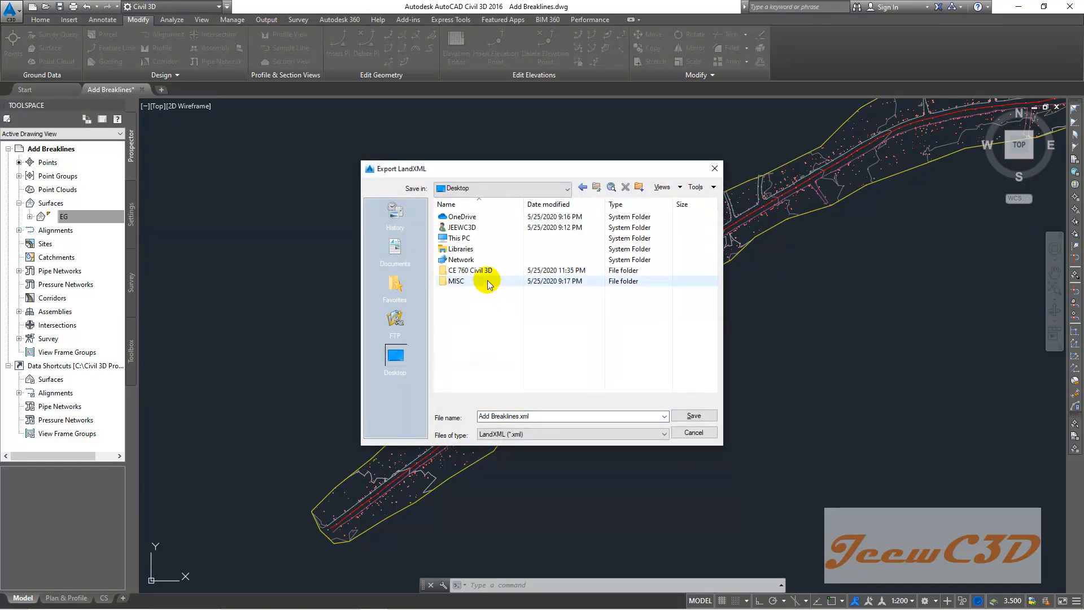
double_click(469, 269)
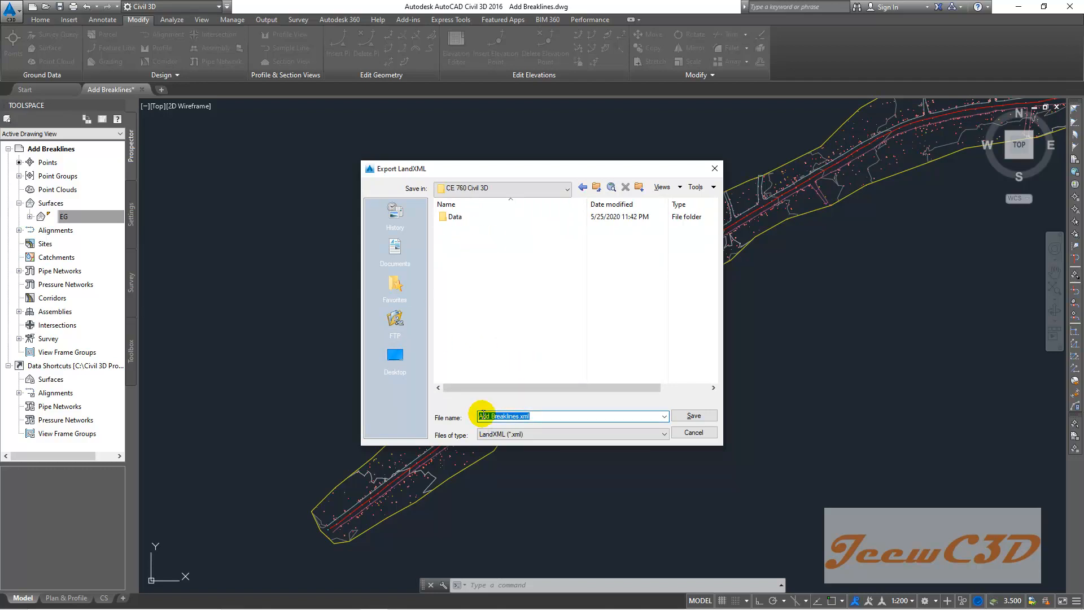
type("EG")
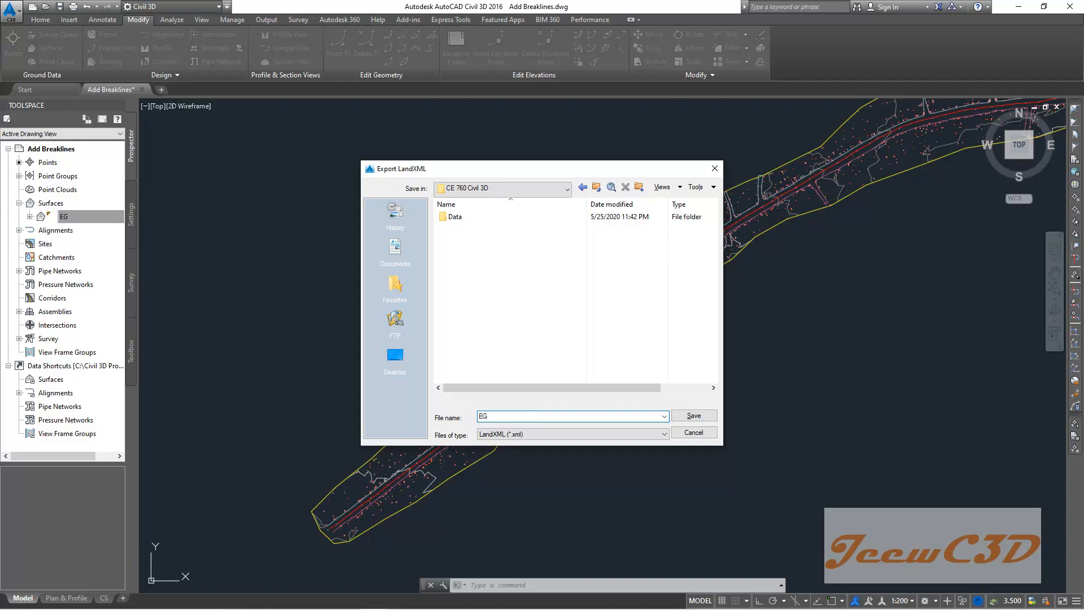